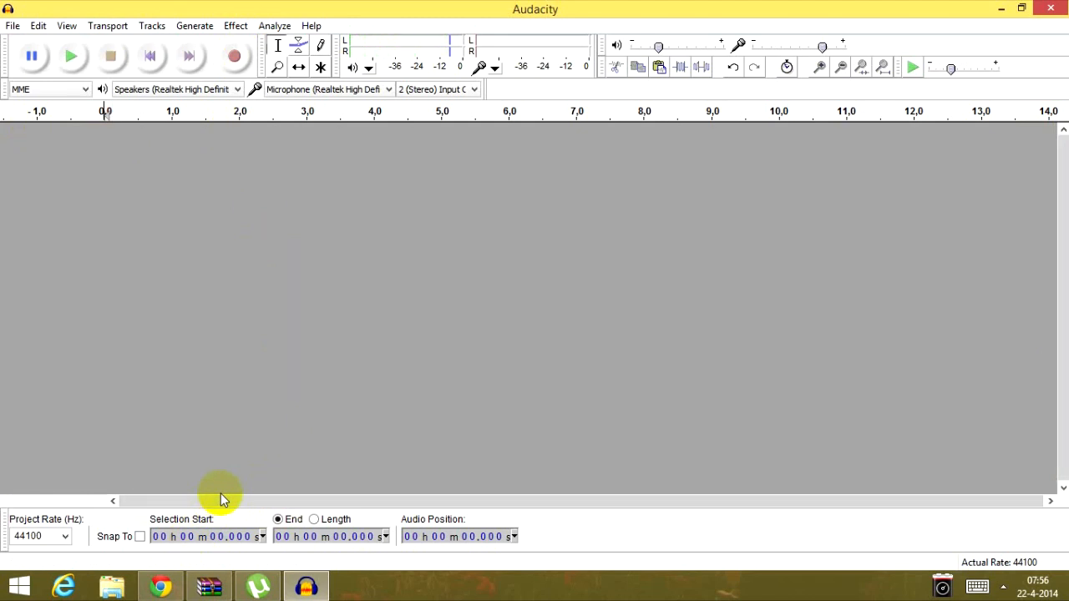
mouse_move(212, 459)
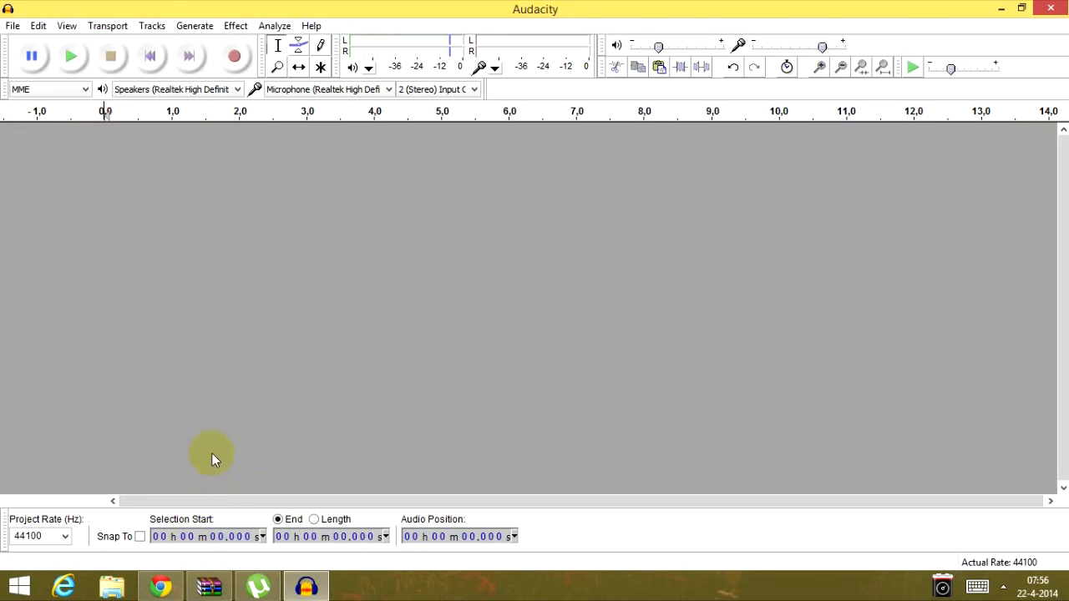
mouse_move(267, 440)
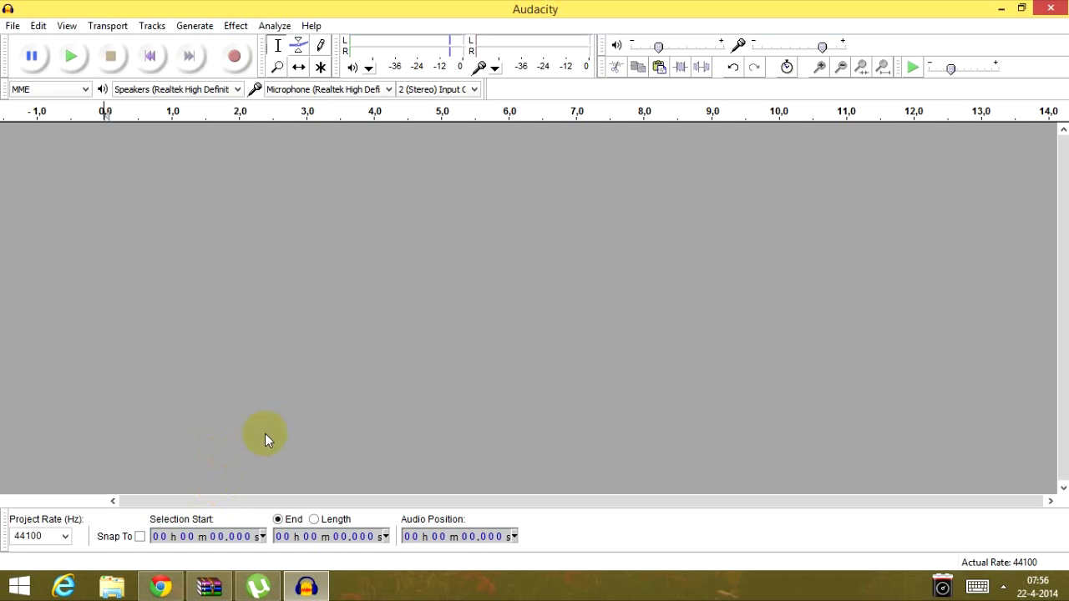
mouse_move(155, 583)
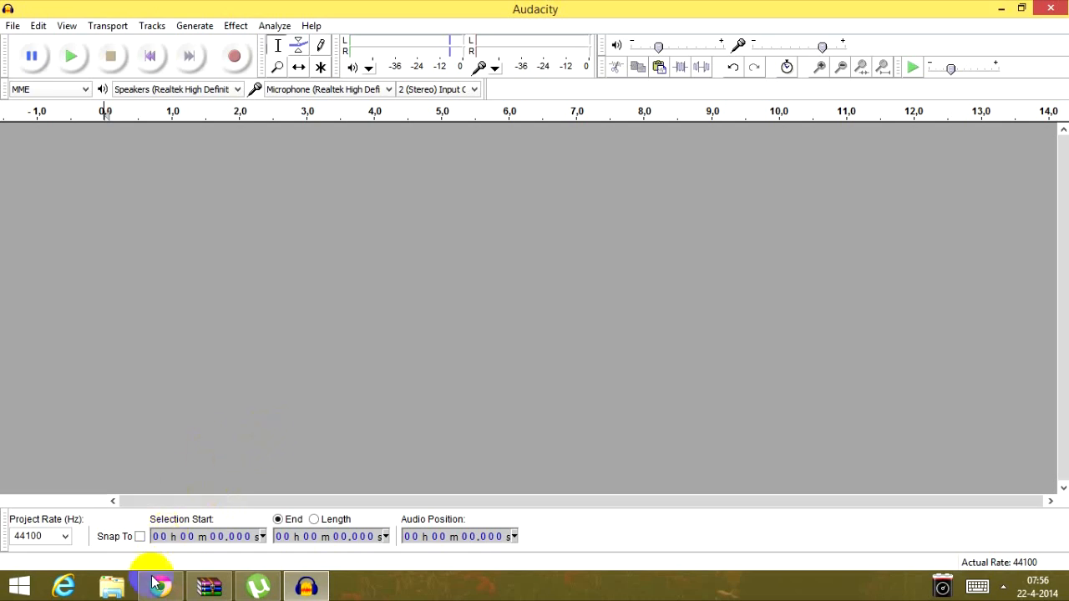
- Bring the StarCraft unit quotations page up beside the empty Audacity project
click(160, 586)
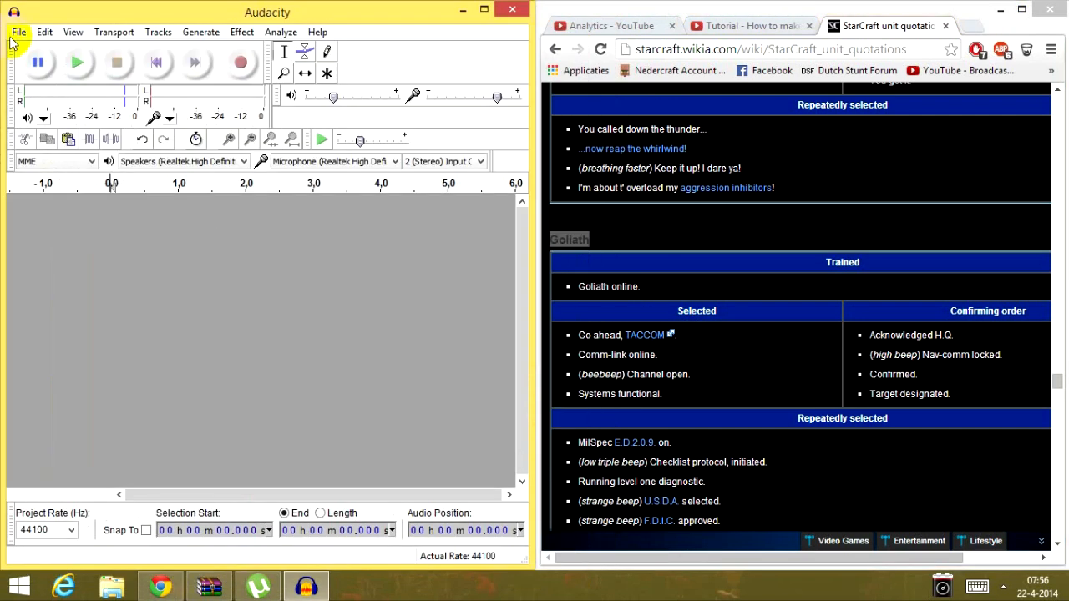
mouse_move(243, 62)
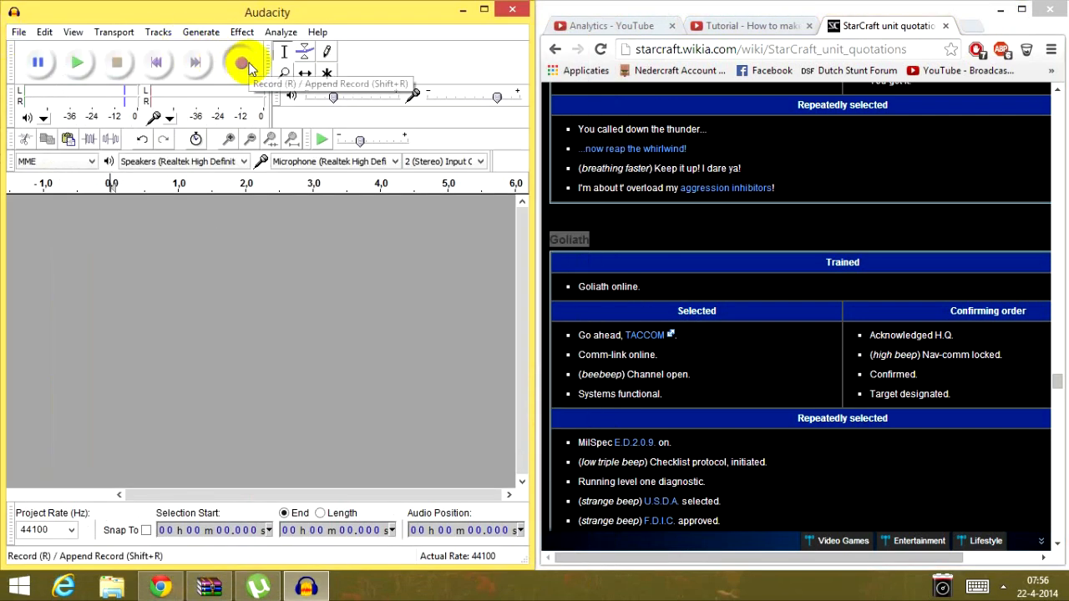
- Record the spoken Goliath lines as a stereo track, then stop recording
click(242, 63)
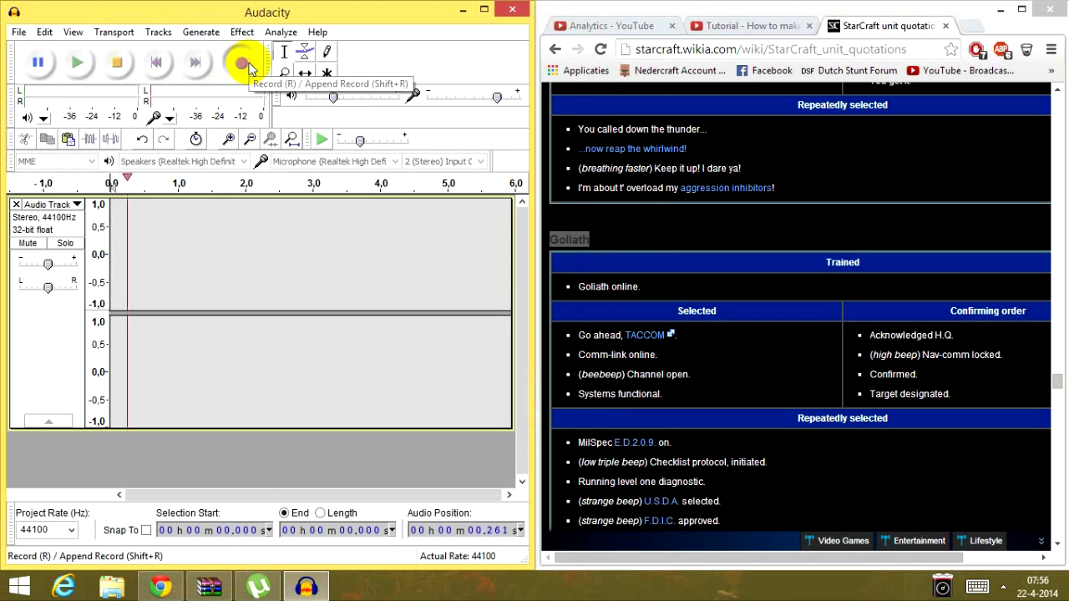
click(242, 63)
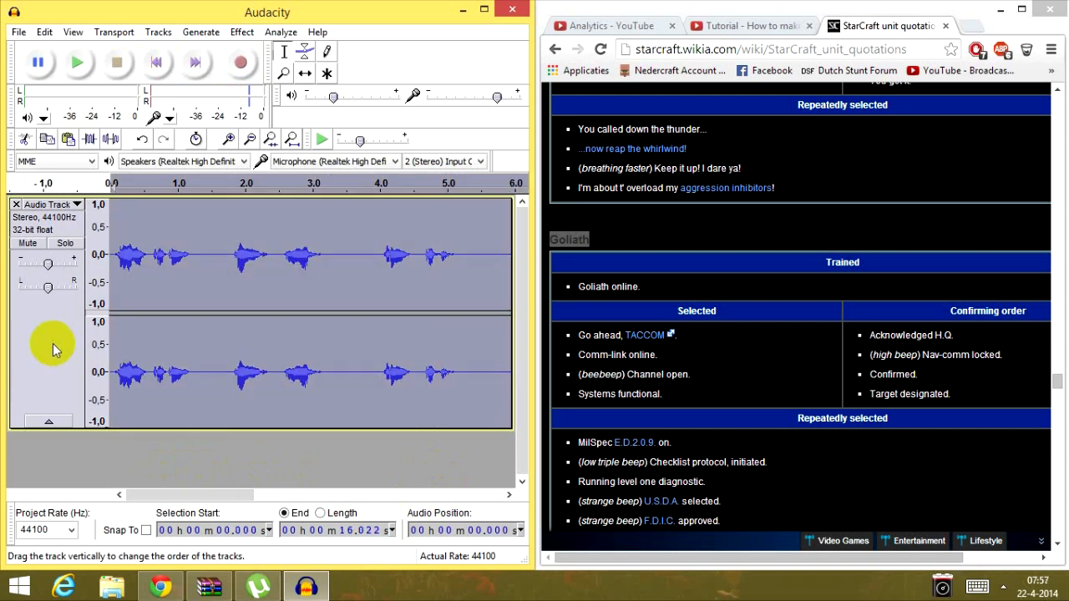
mouse_move(167, 41)
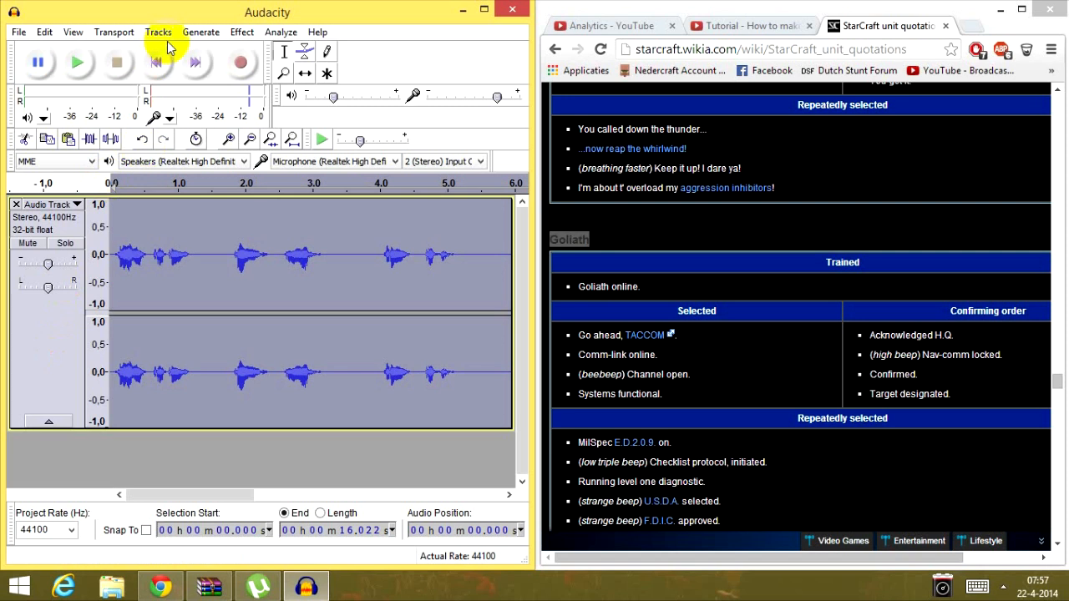
- Add a new stereo track via the Tracks menu for the duplicate voice copy
click(158, 31)
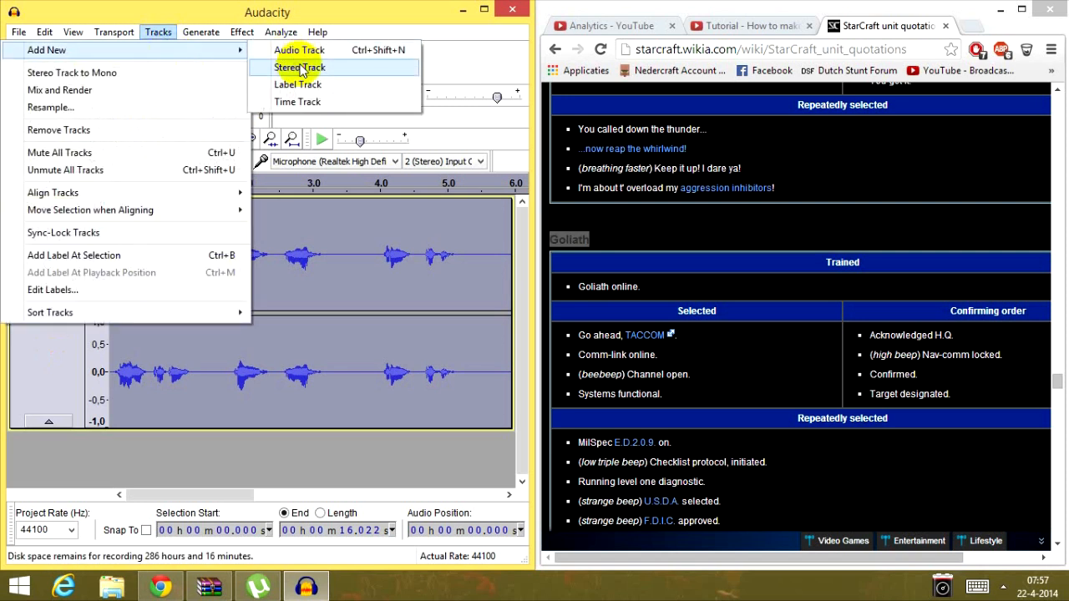
click(299, 67)
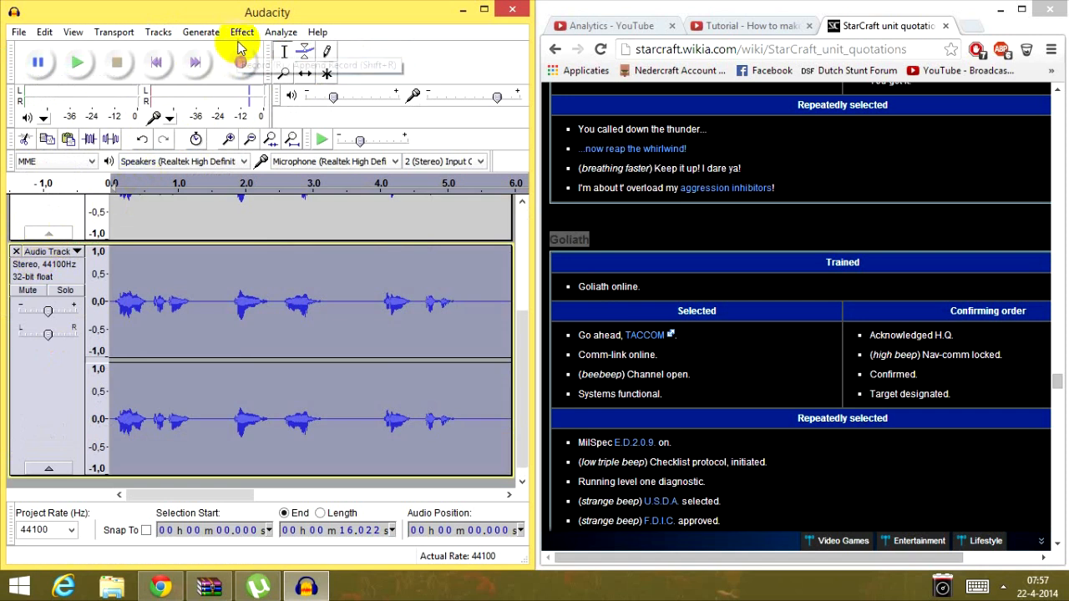
- Apply Change Pitch at about -9.979 percent to the duplicate voice track
click(241, 32)
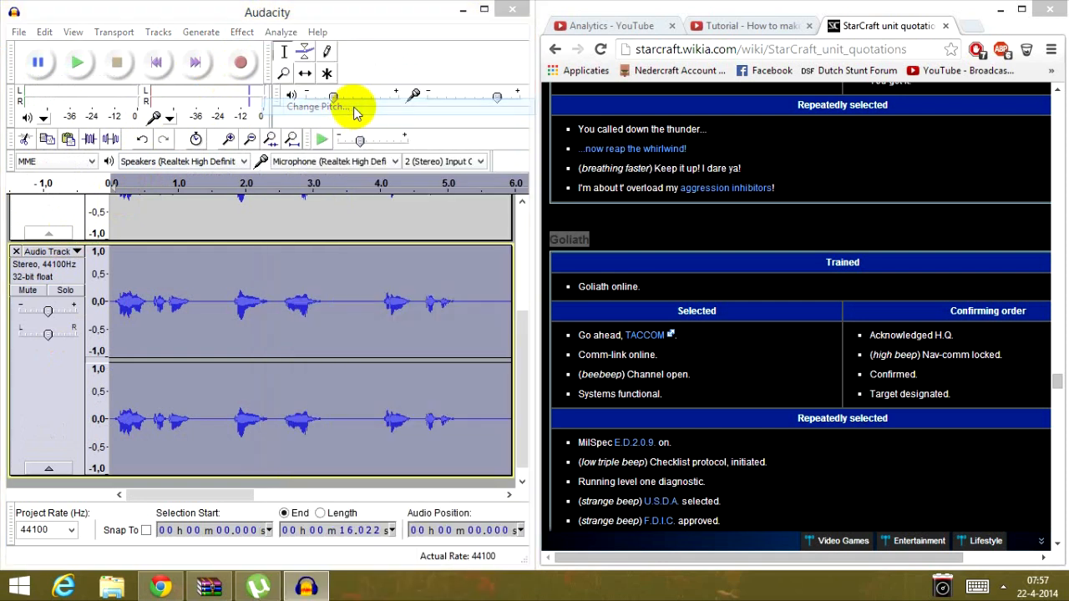
click(316, 106)
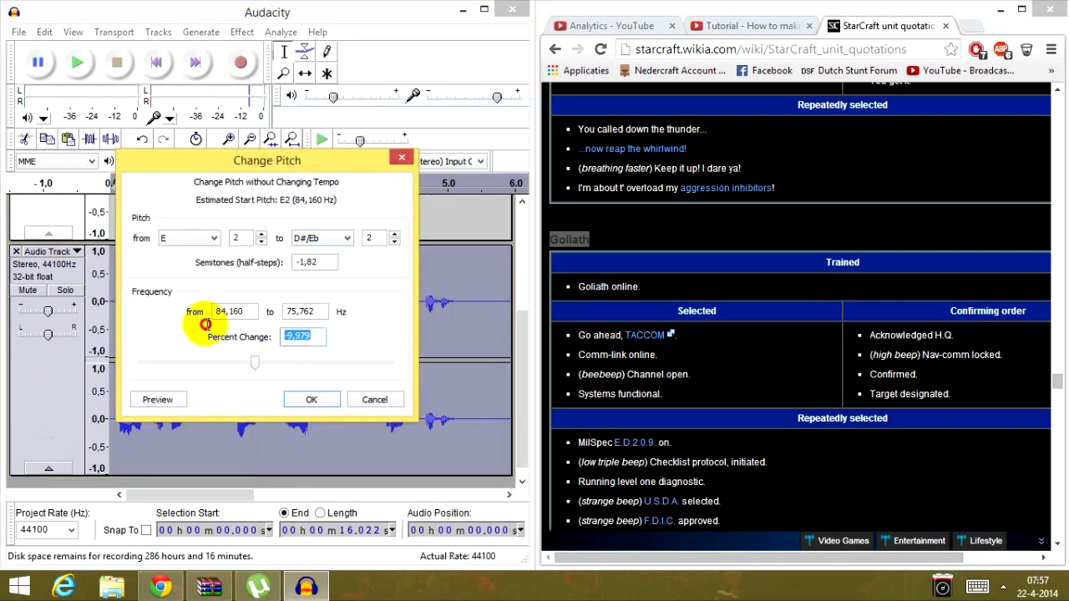
click(318, 238)
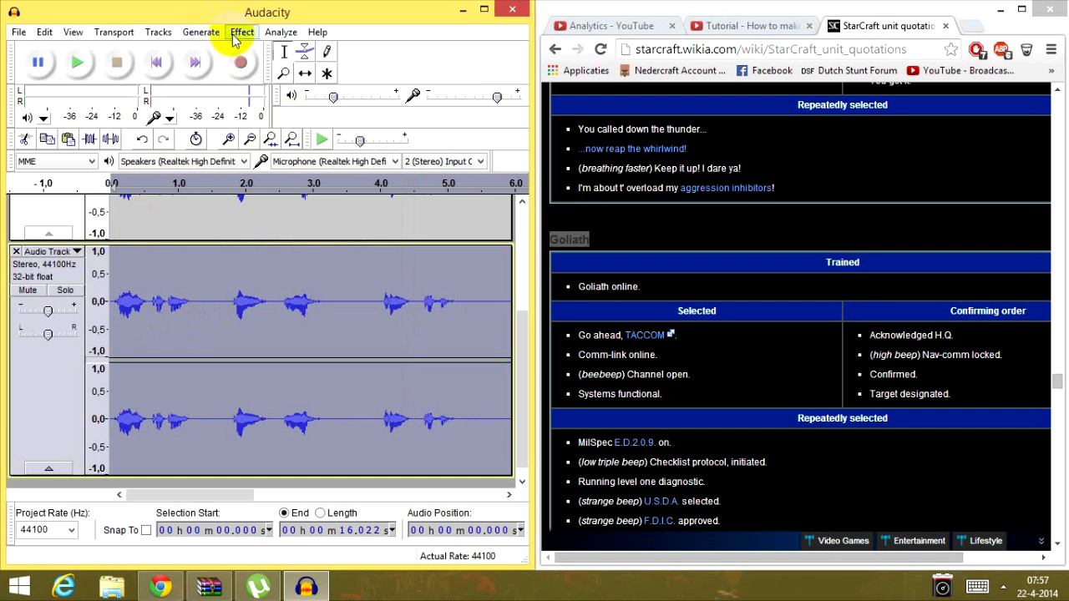
- Apply Echo with delay 0,03 and decay 0,7 to the duplicate track
click(241, 32)
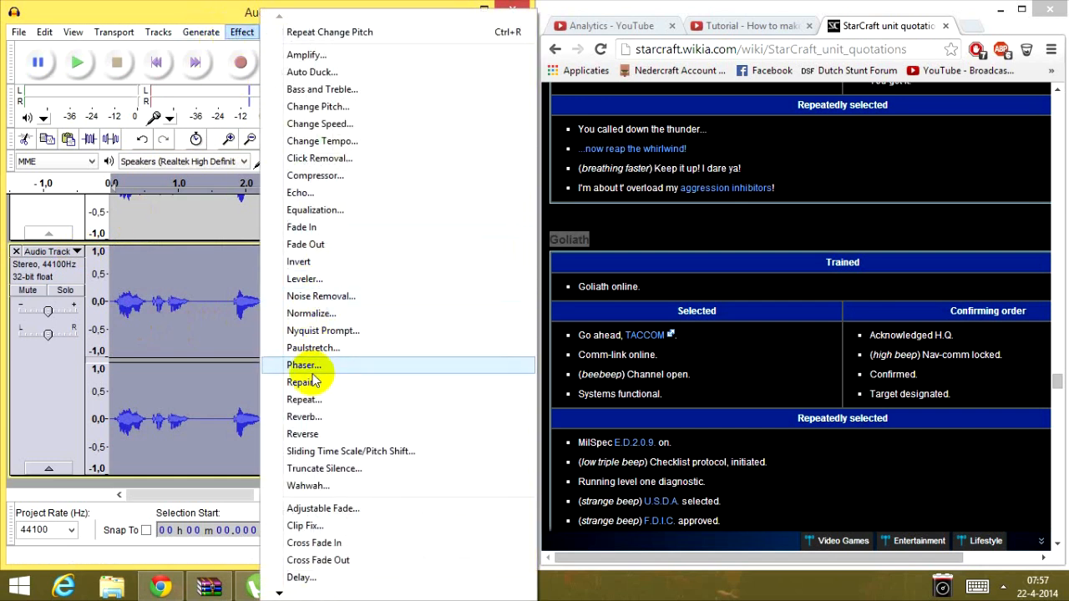
click(300, 192)
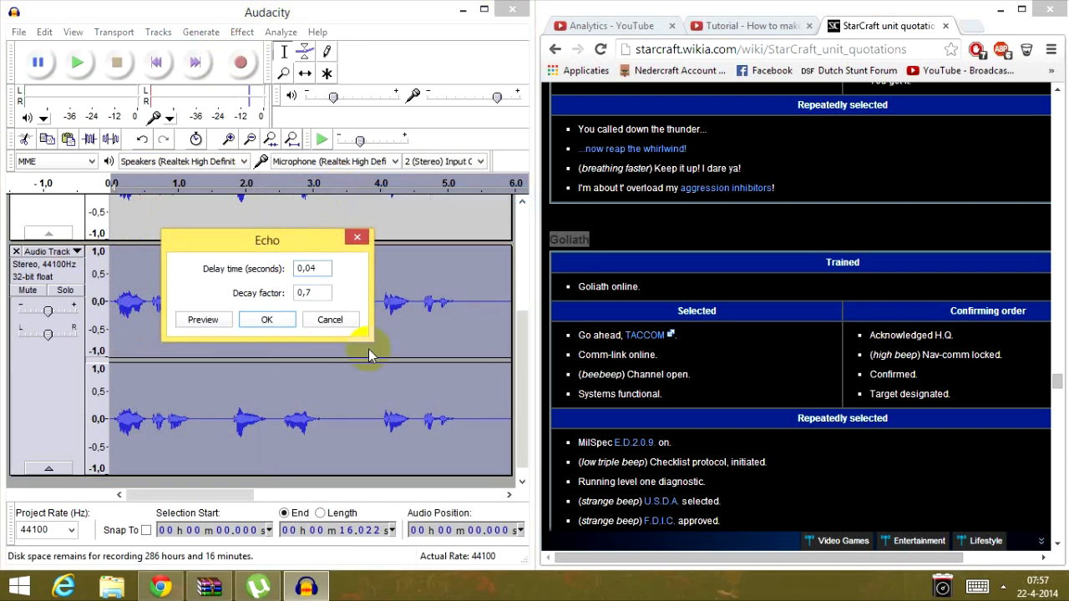
text(0,03)
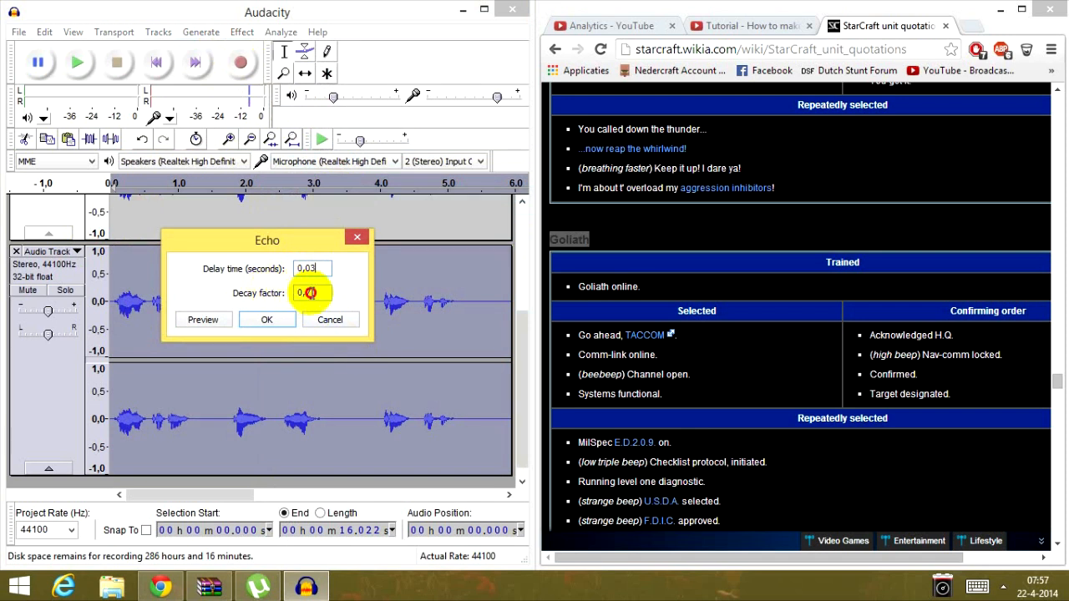
text(0,7)
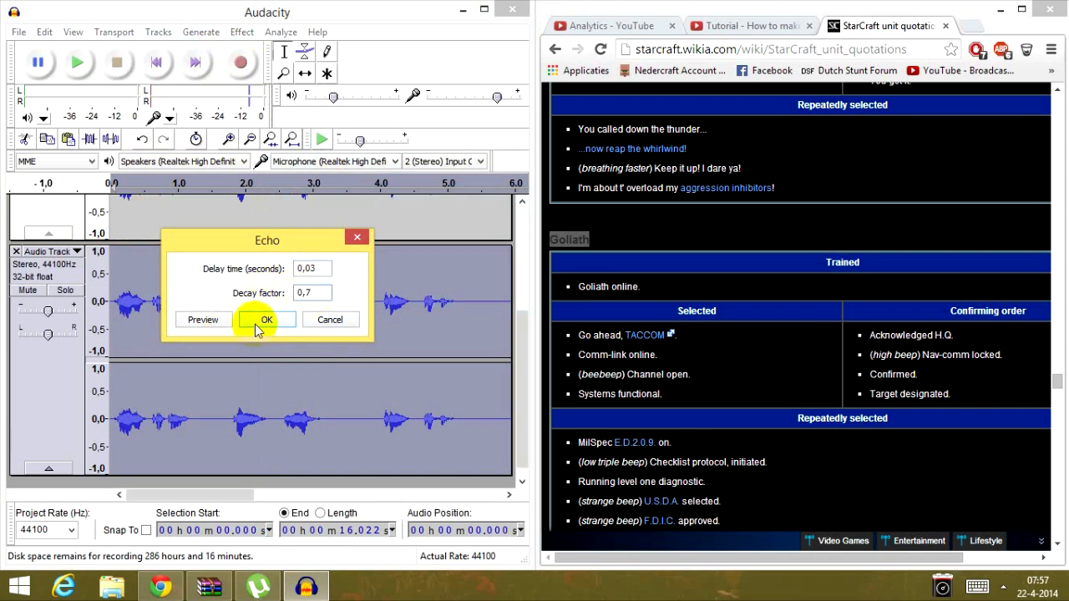
click(266, 319)
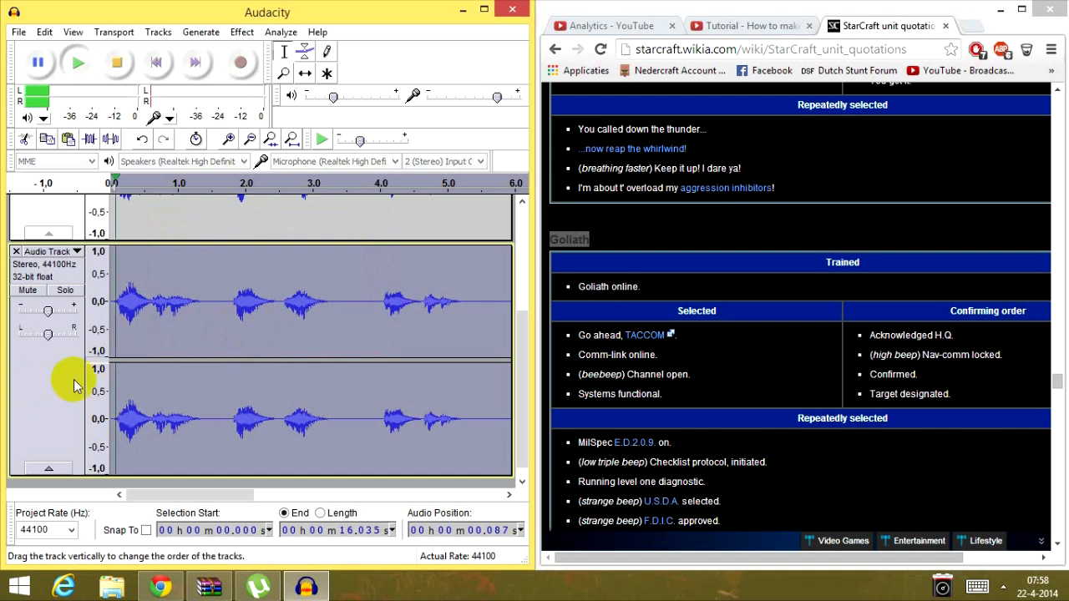
click(77, 63)
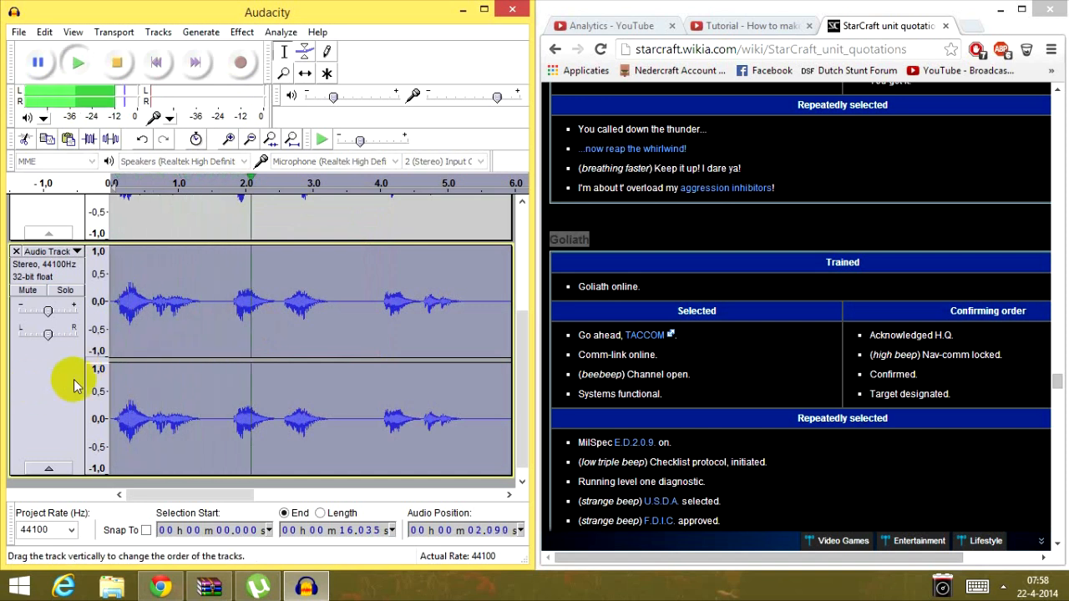
click(77, 63)
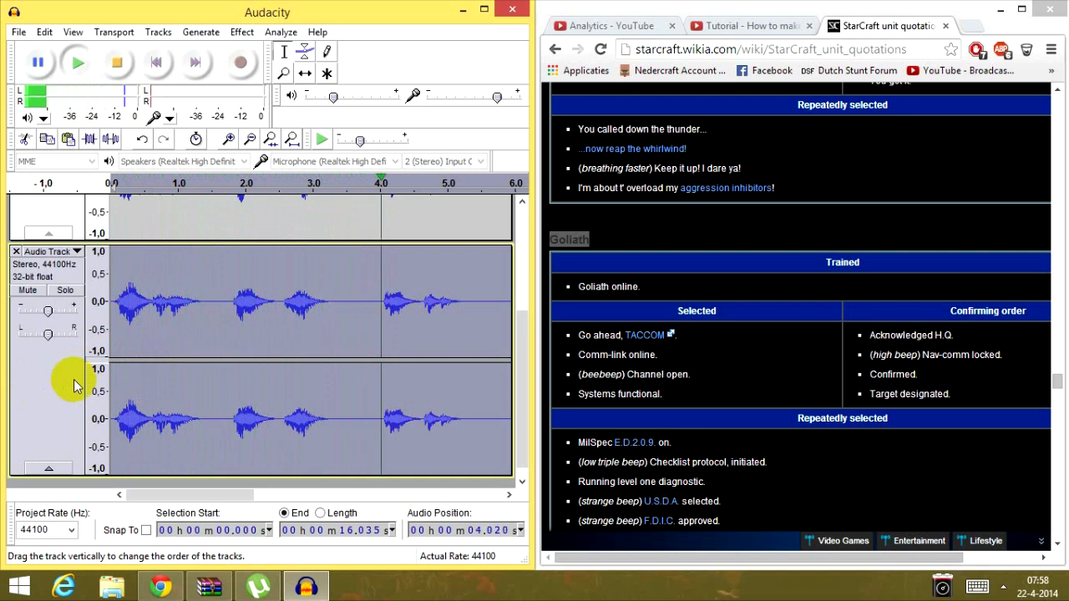
scroll(right, 3)
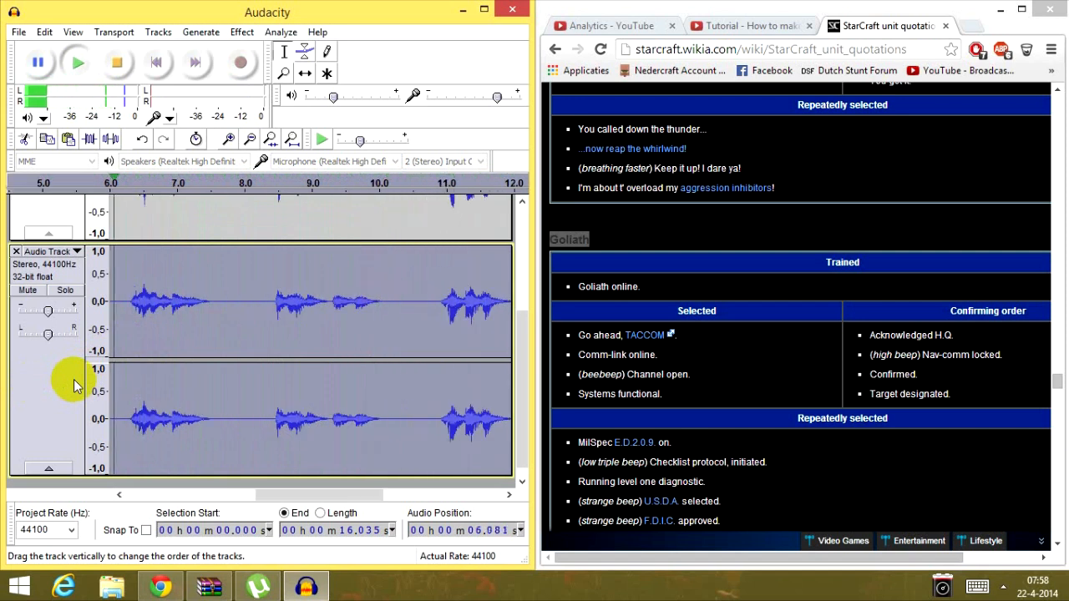
click(77, 62)
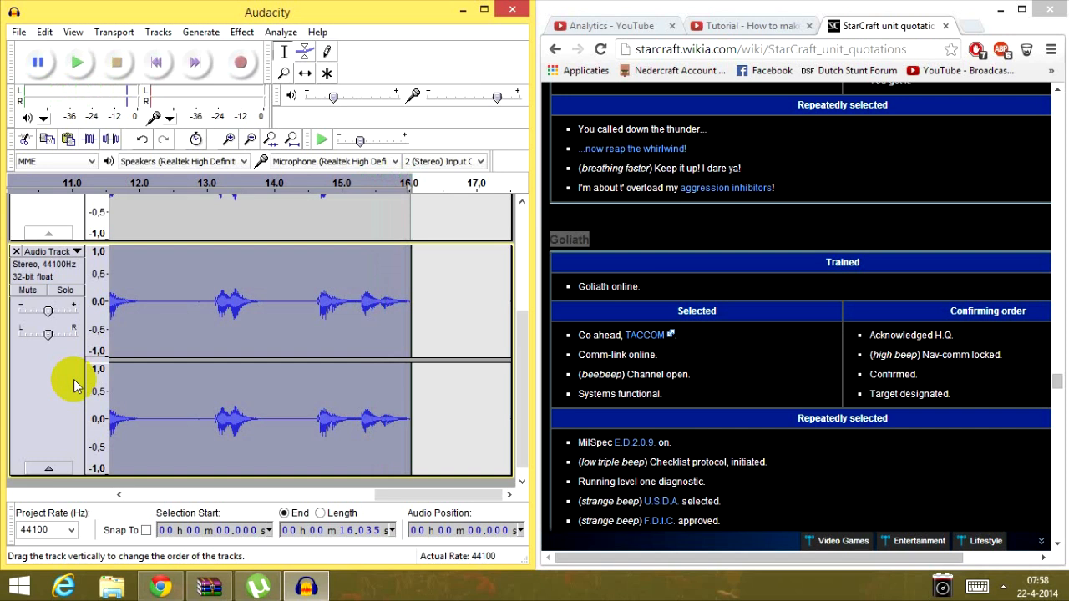
mouse_move(199, 249)
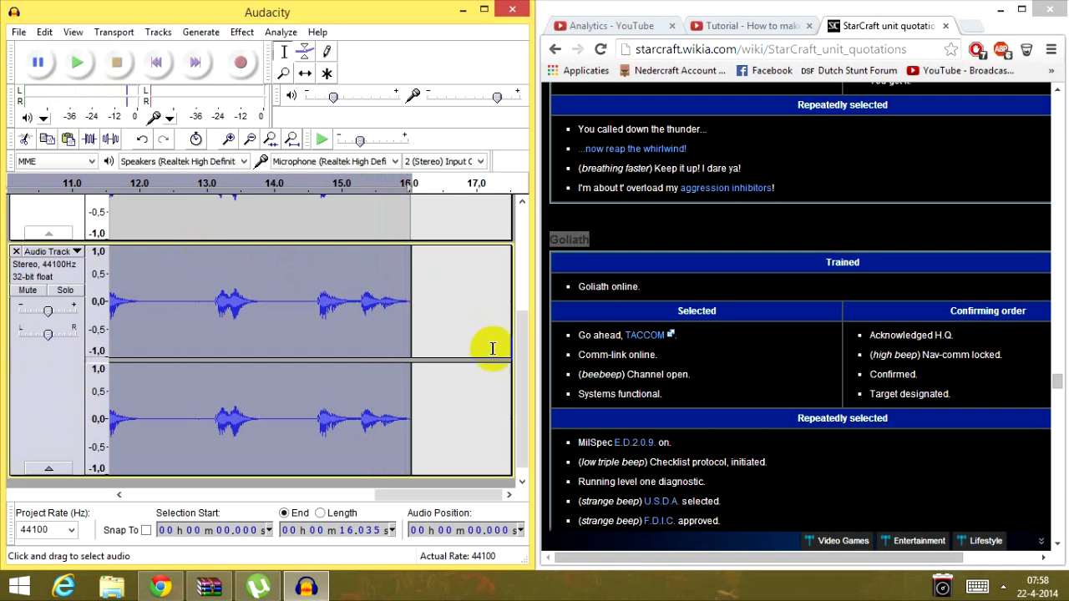
mouse_move(525, 375)
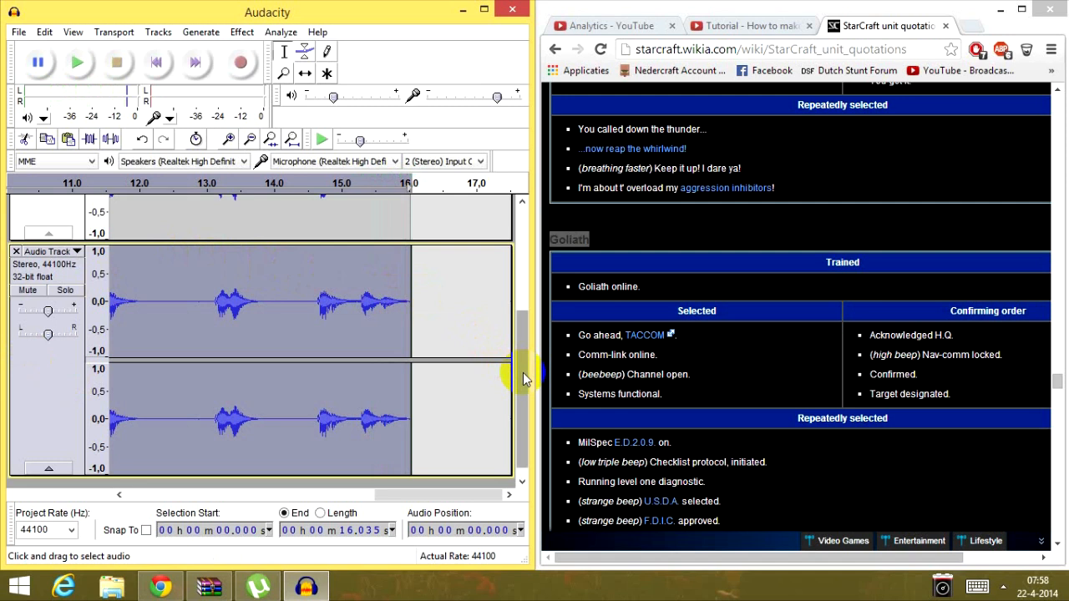